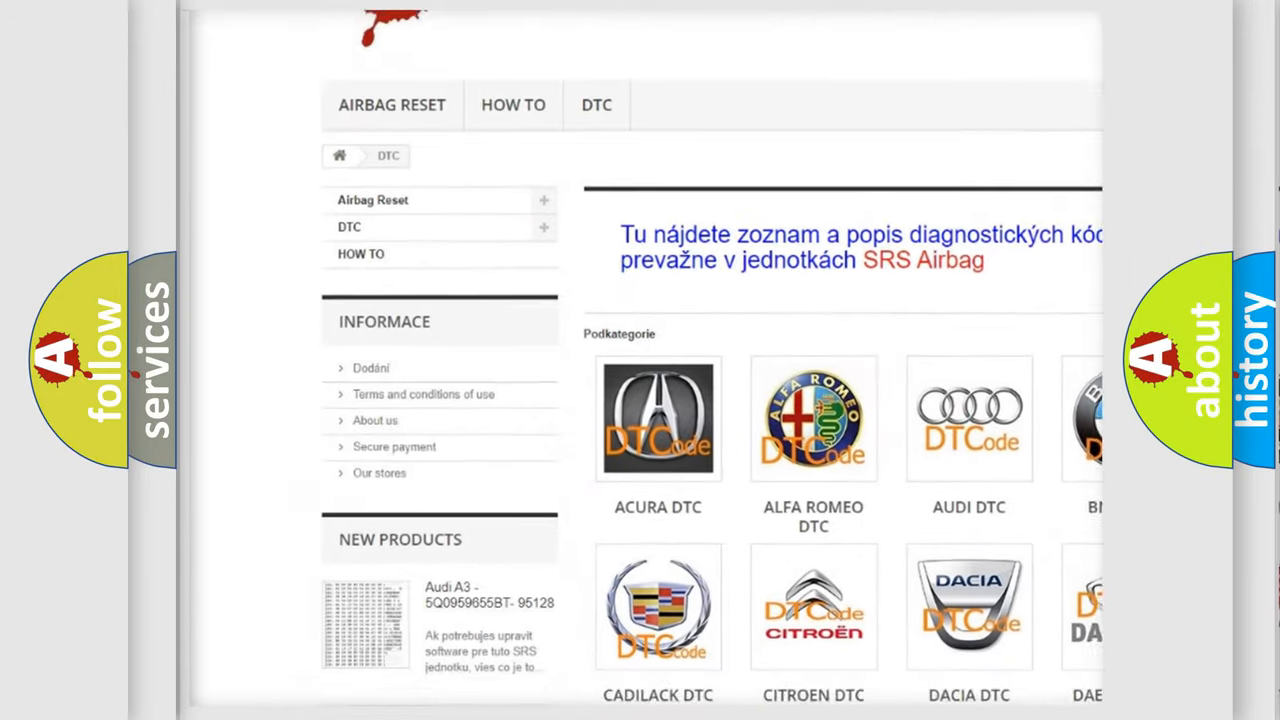
Step: Scroll the DTC subcategory grid and open the BMW DTC code list
{"action": "scroll", "scroll_direction": "down", "scroll_amount": 3}
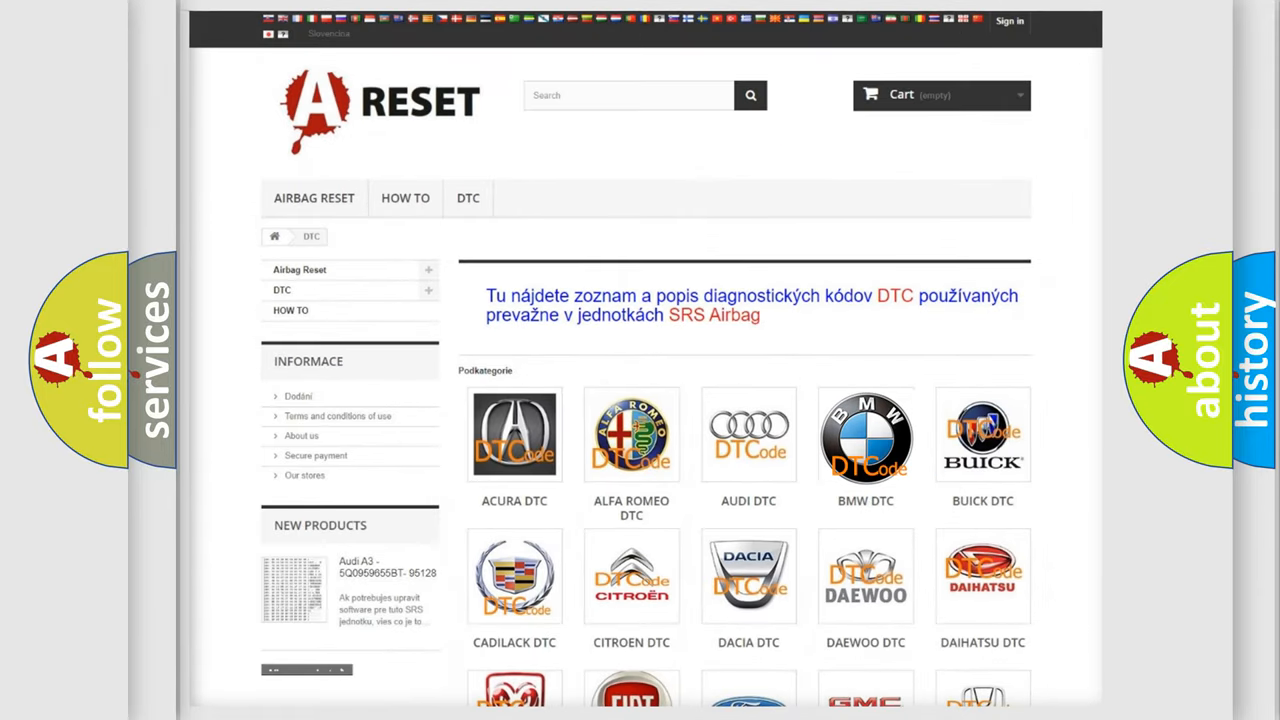
{"action": "left_click", "coordinate": [865, 435]}
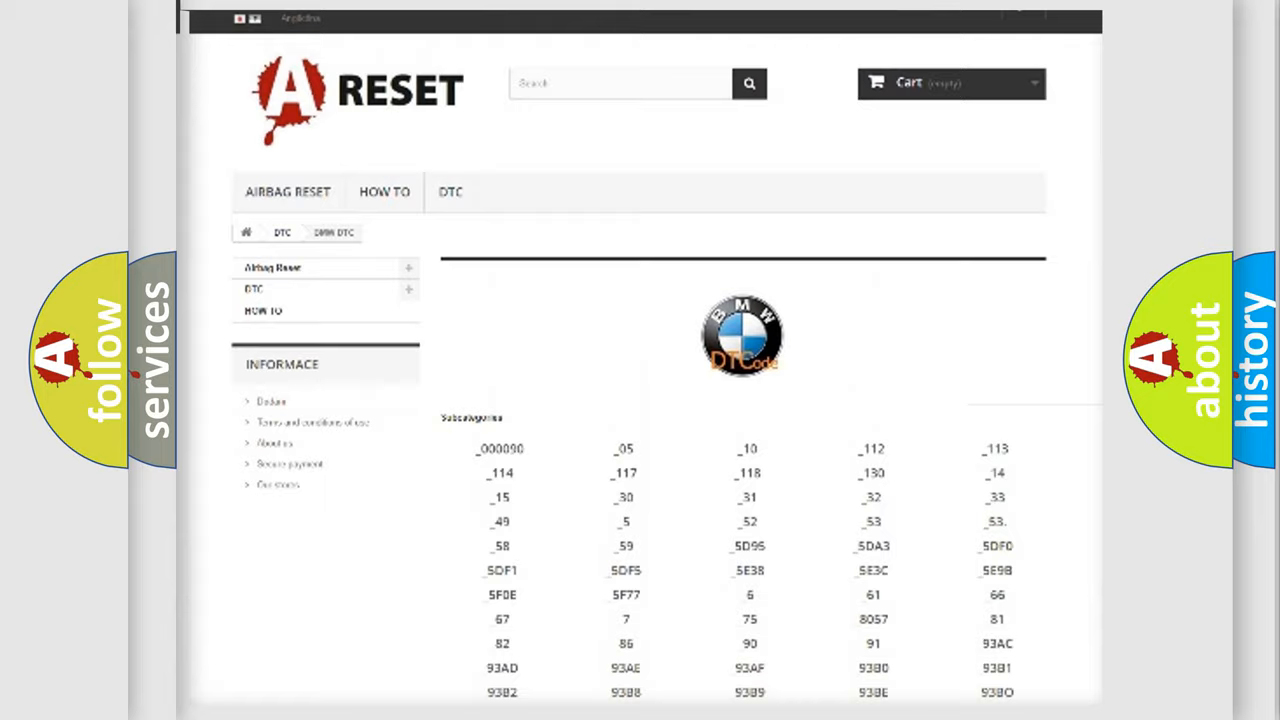